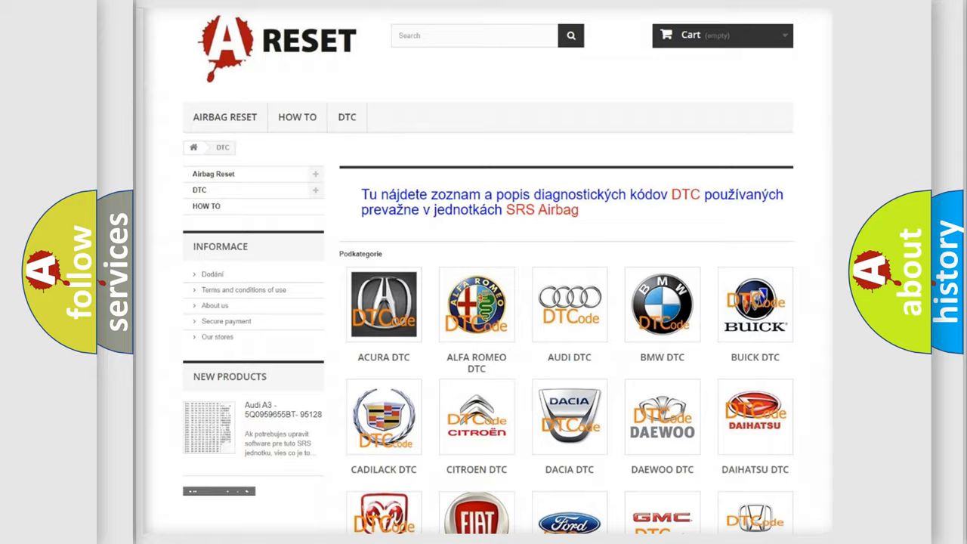
# - Scroll down through the Infiniti DTC code list starting from B0002
pyautogui.scroll(-3)
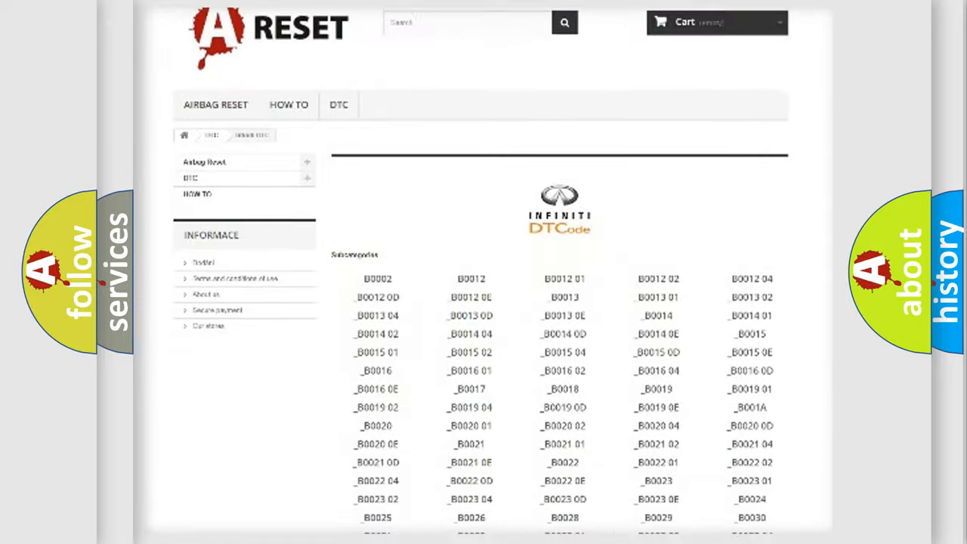
pyautogui.scroll(-3)
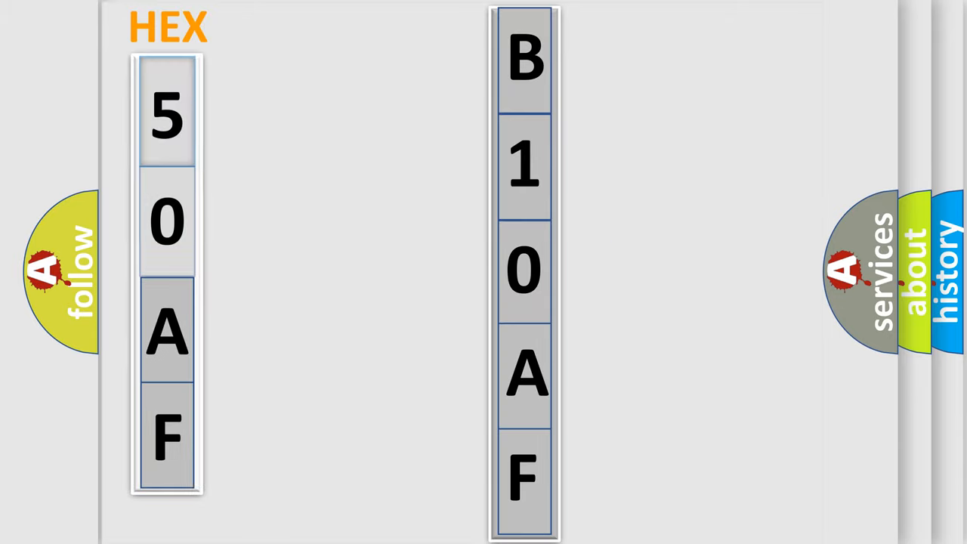
# - Advance to the slide pairing hex digits 5, 0, A, F with code B10AF
pyautogui.click(165, 113)
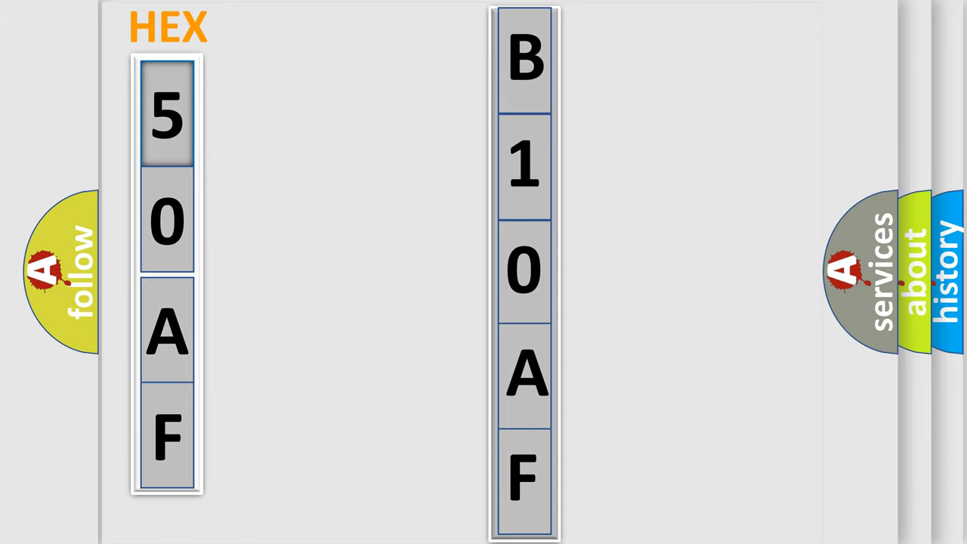